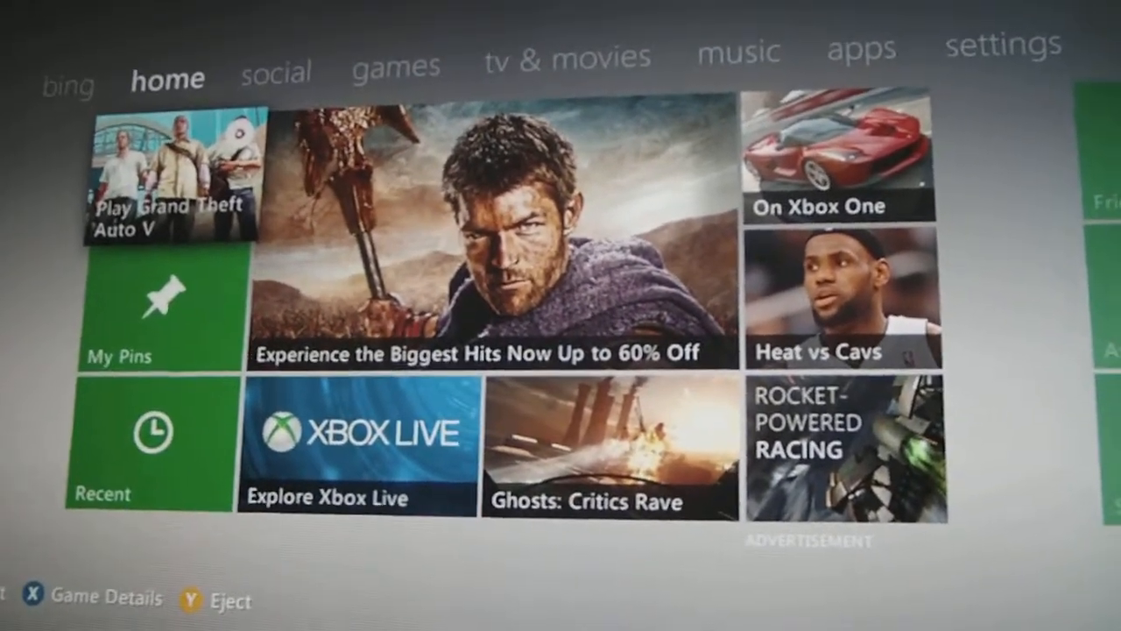
# Open the Download Profile screen so it asks for the Microsoft account email
pyautogui.press('guide')
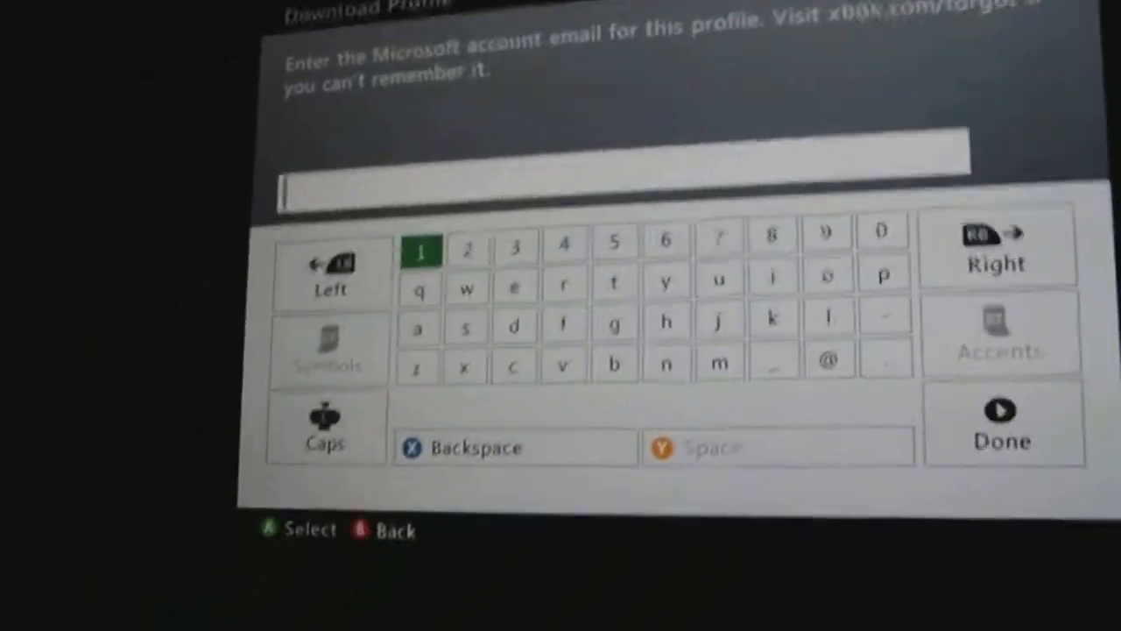
pyautogui.click(1002, 426)
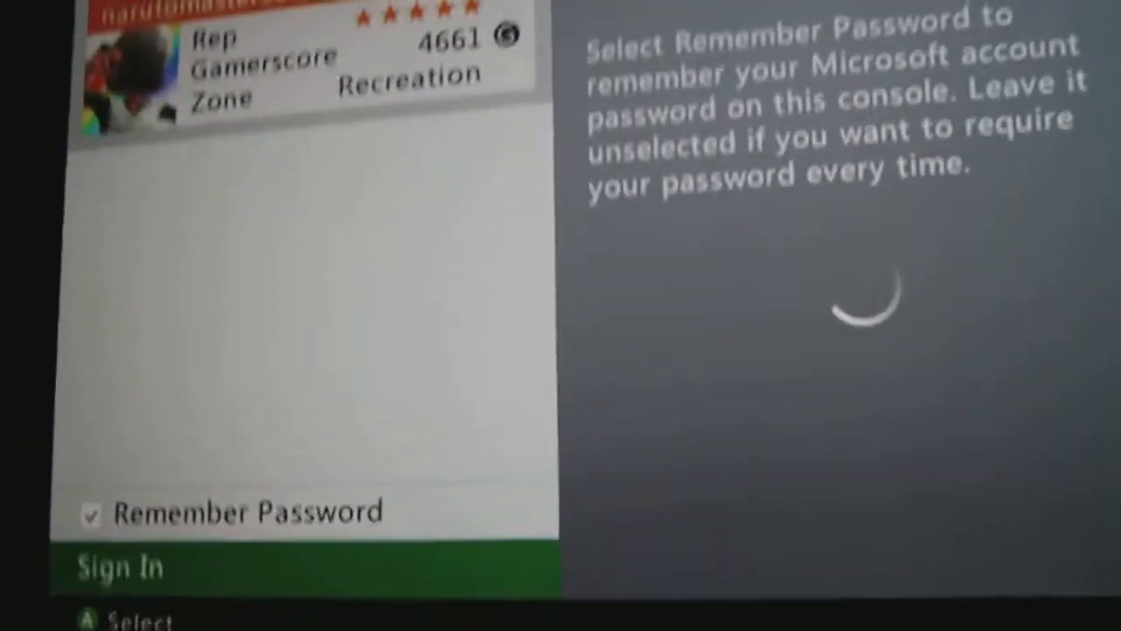
pyautogui.click(118, 566)
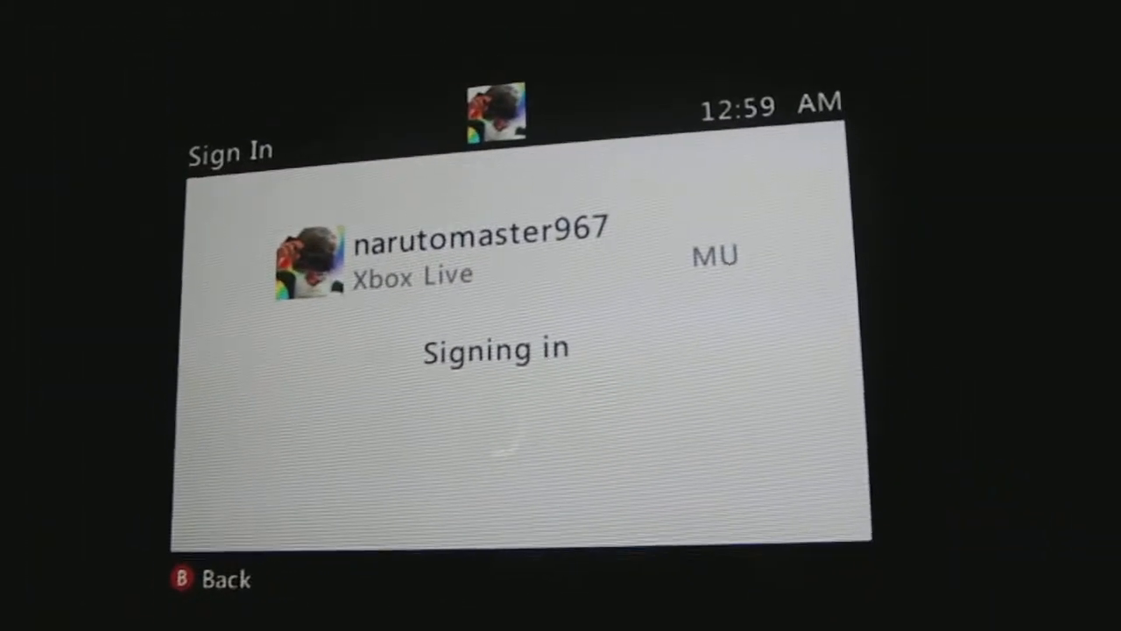